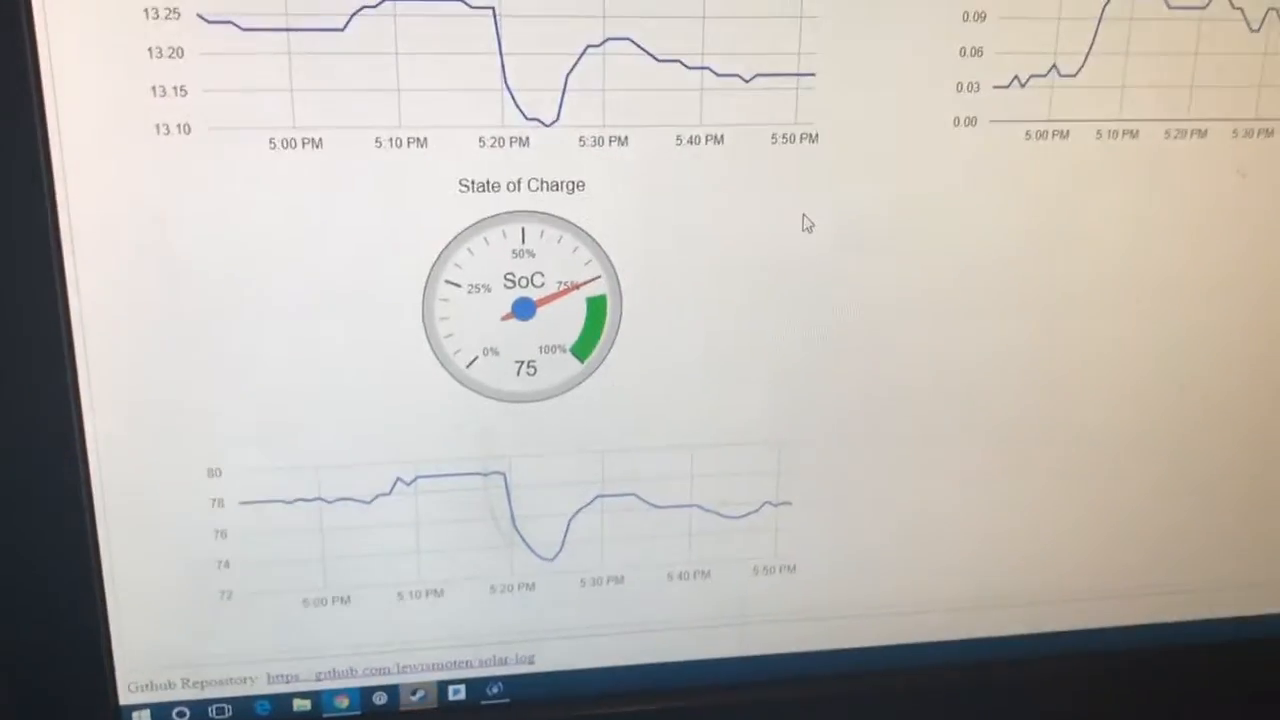
Return to the top of the dashboard and open the Statistics tab's empty daily chart
{"action": "scroll", "scroll_direction": "up", "scroll_amount": 3}
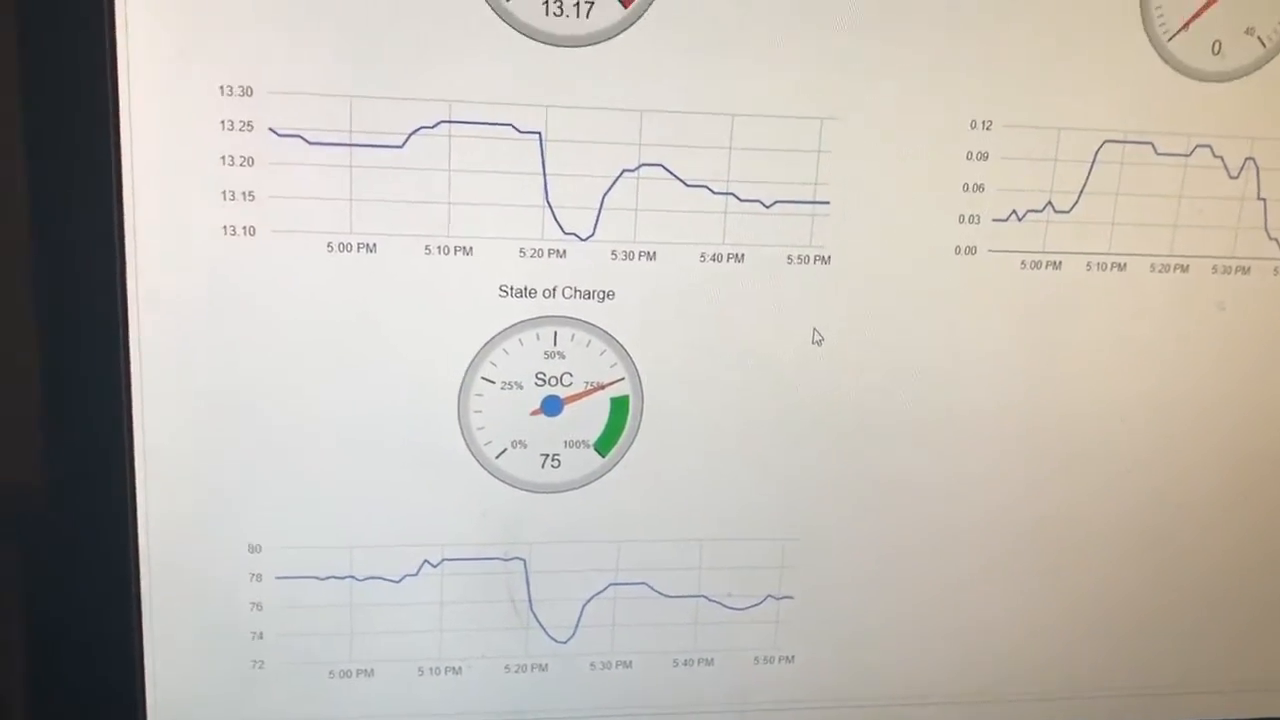
{"action": "scroll", "scroll_direction": "up", "scroll_amount": 3}
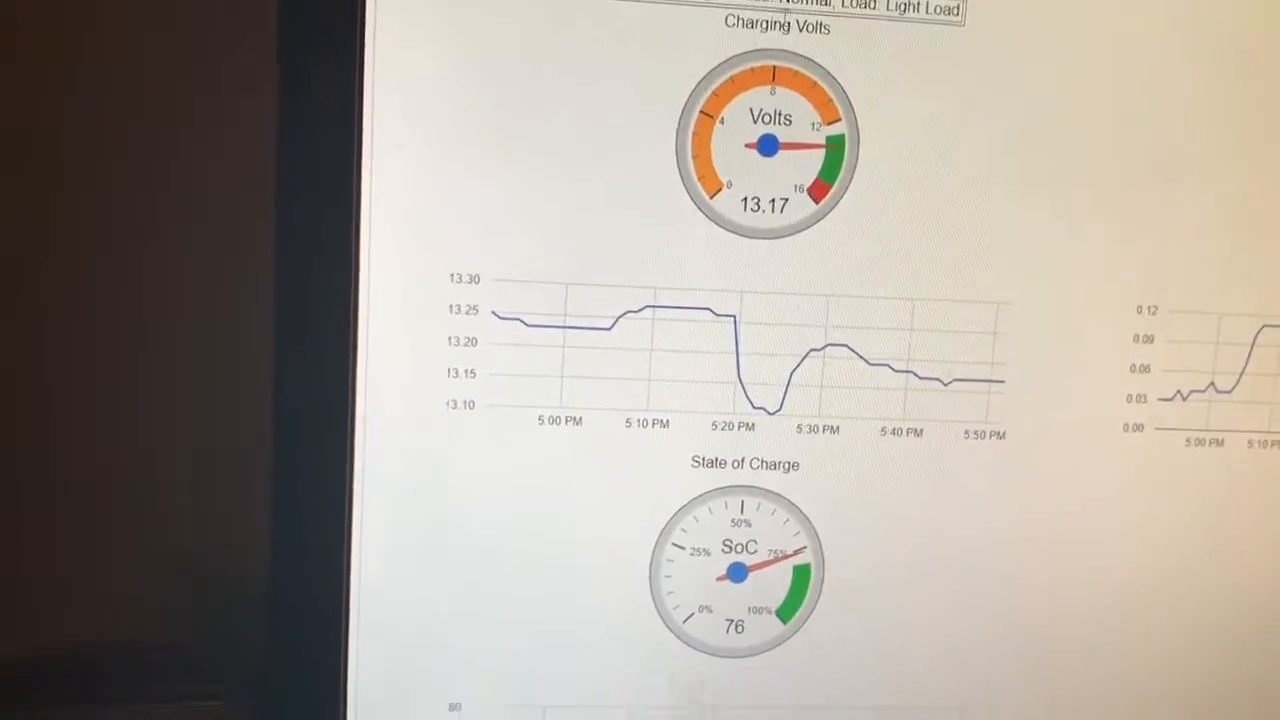
{"action": "scroll", "scroll_direction": "up", "scroll_amount": 3}
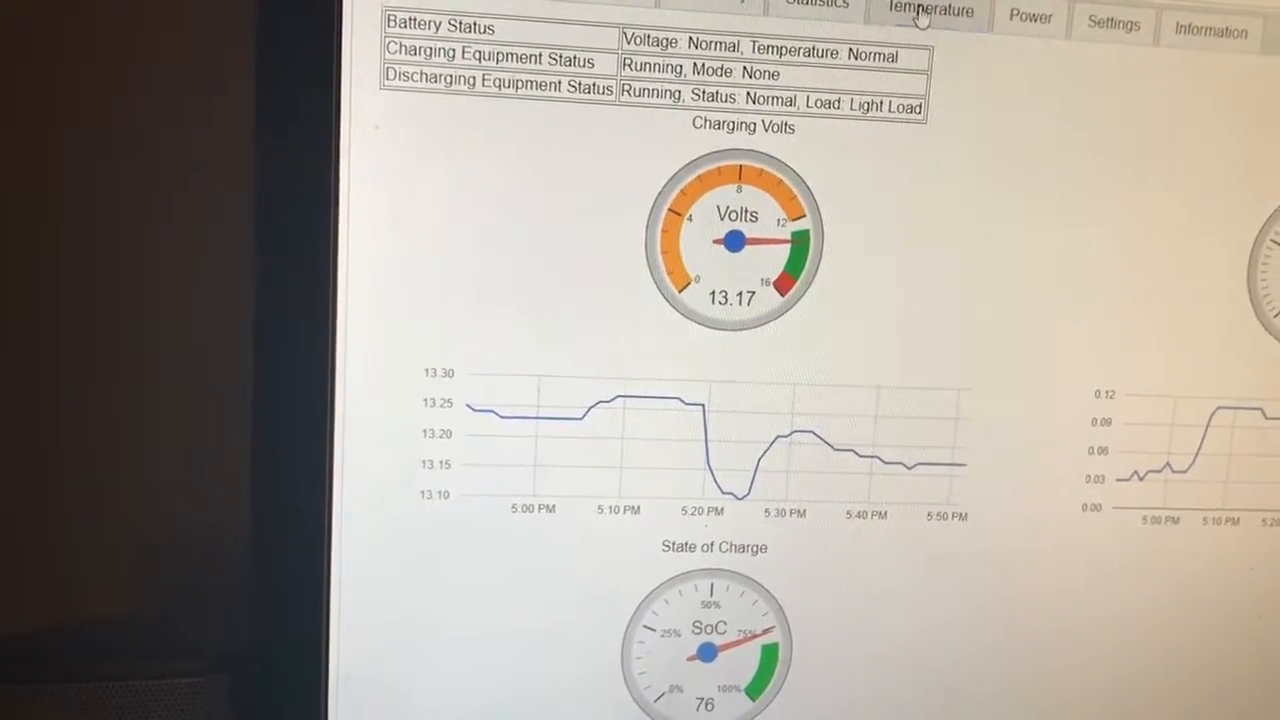
{"action": "left_click", "coordinate": [810, 5]}
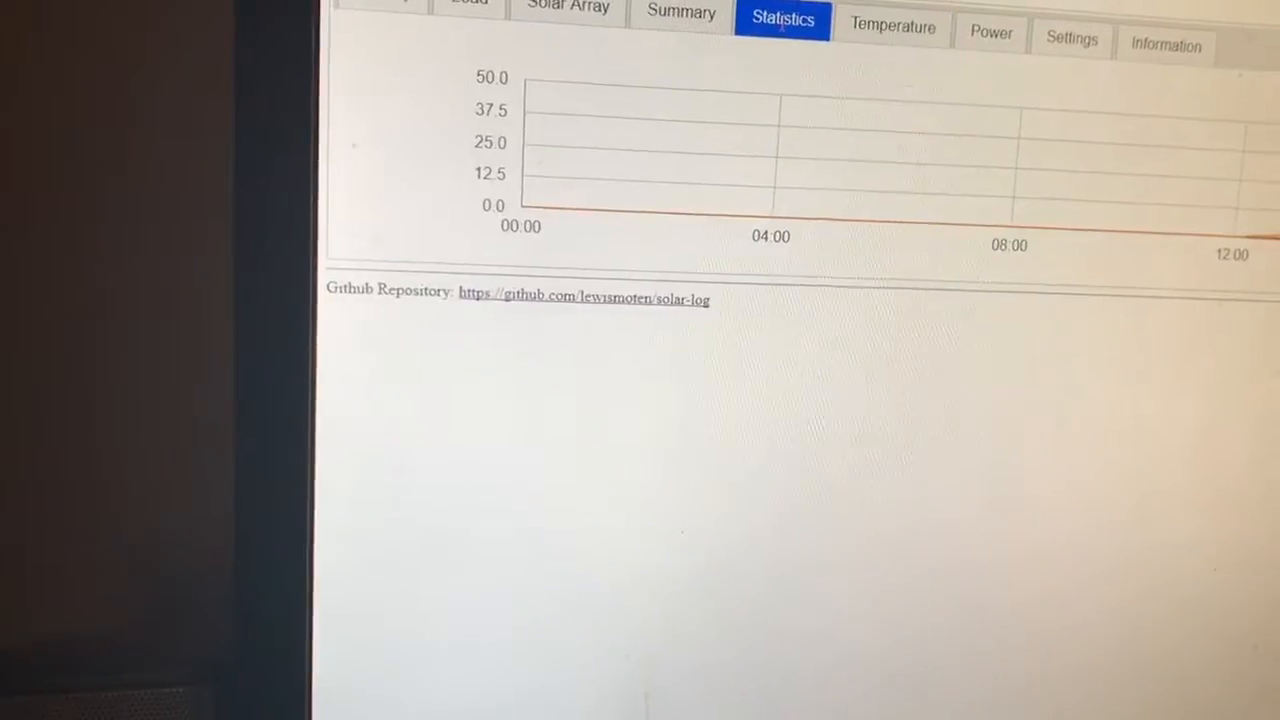